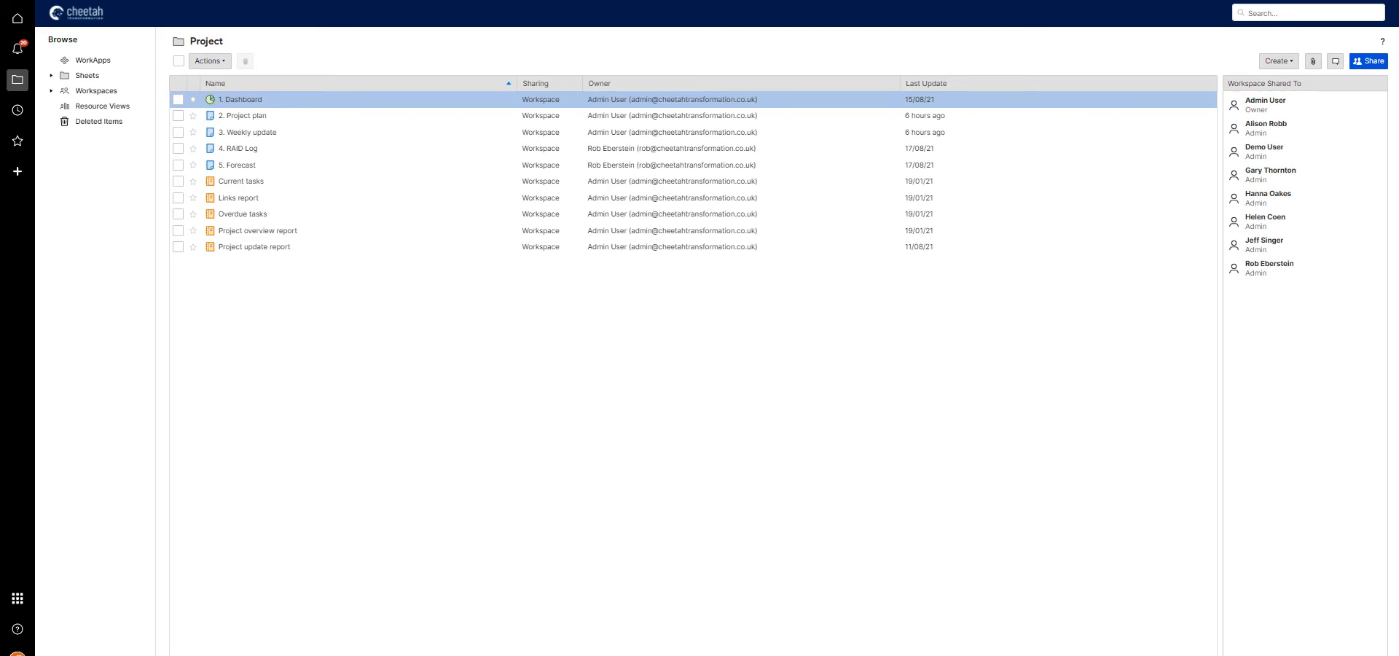
Open '1. Dashboard' in the Project workspace and review its Quicklinks and widgets
click(178, 99)
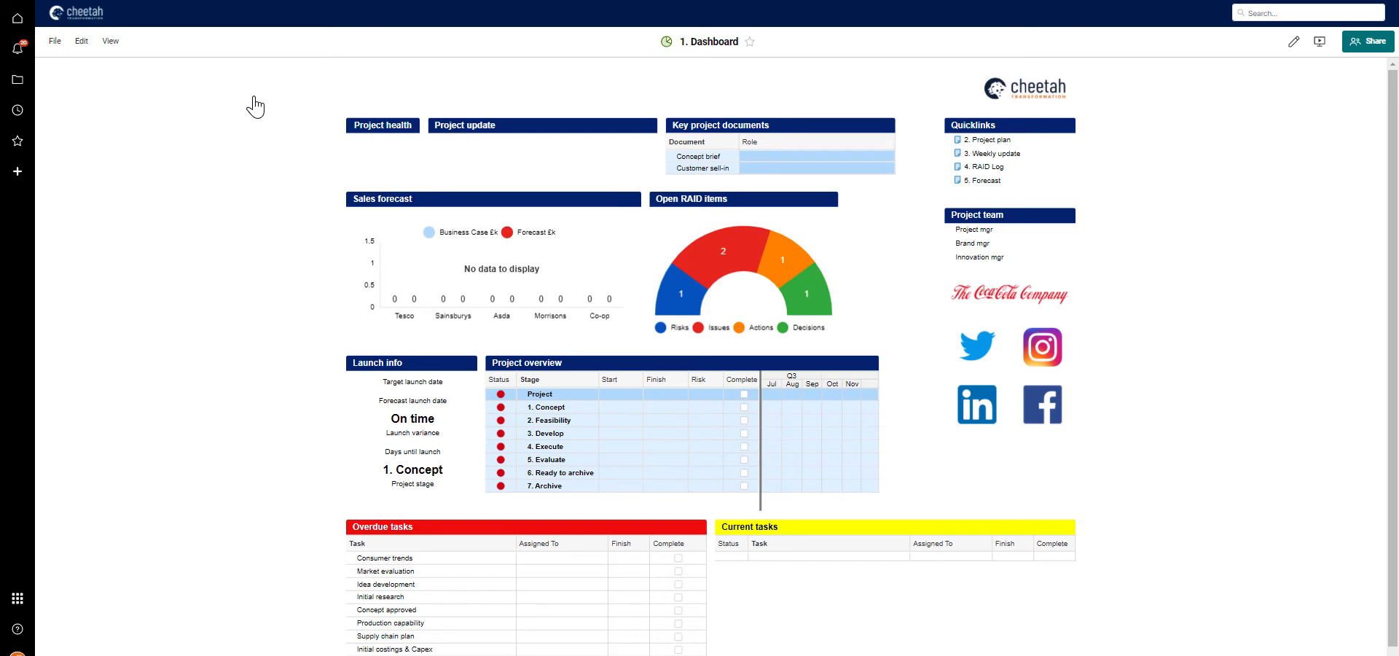
mouse_move(268, 169)
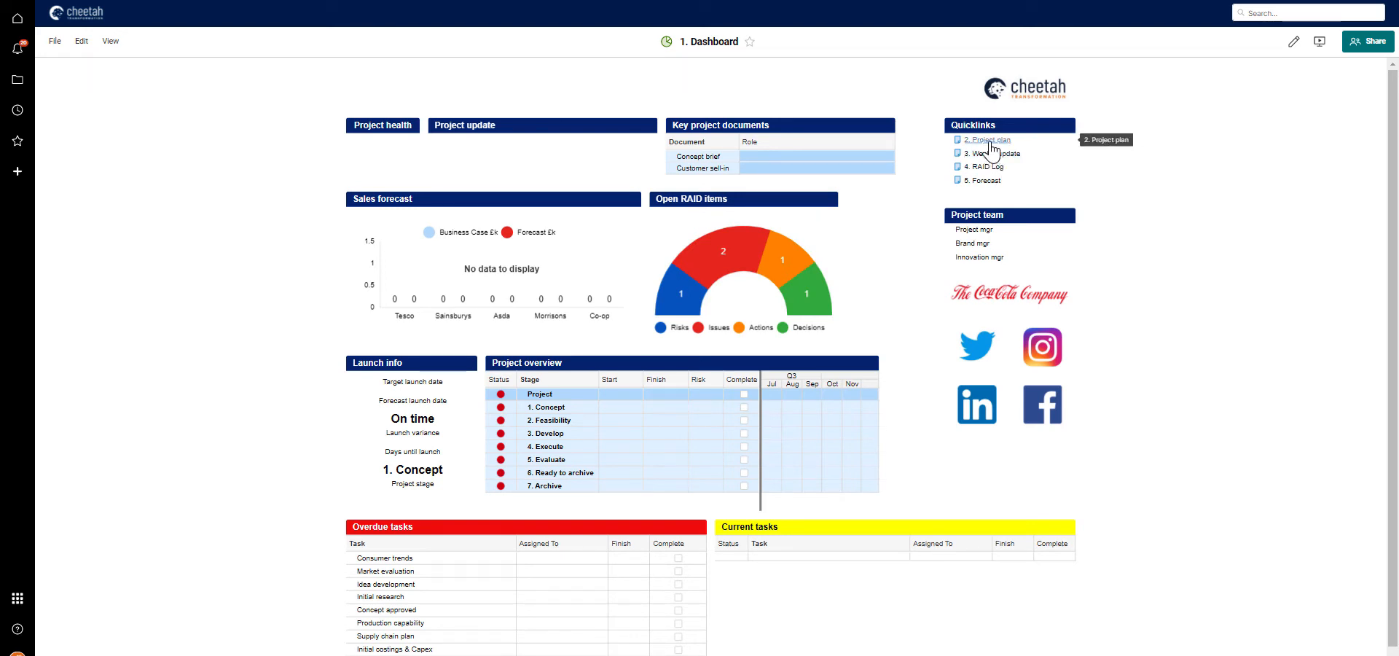
click(985, 140)
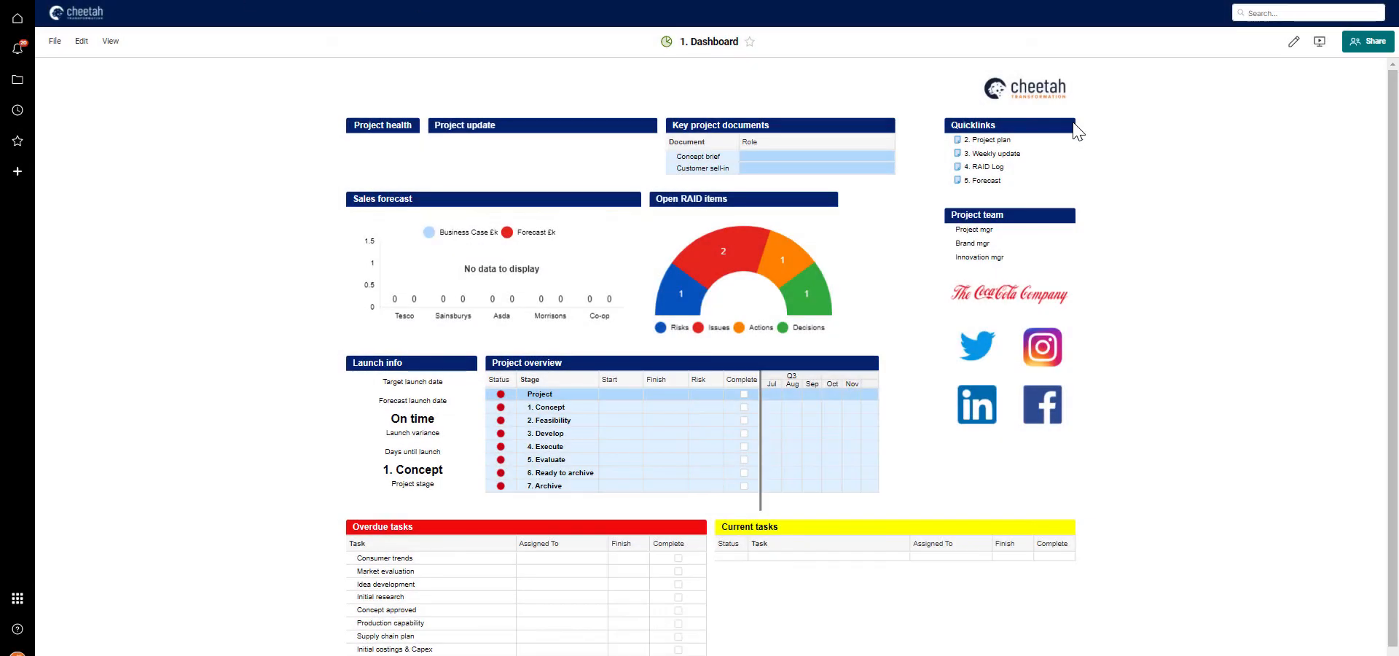
mouse_move(991, 152)
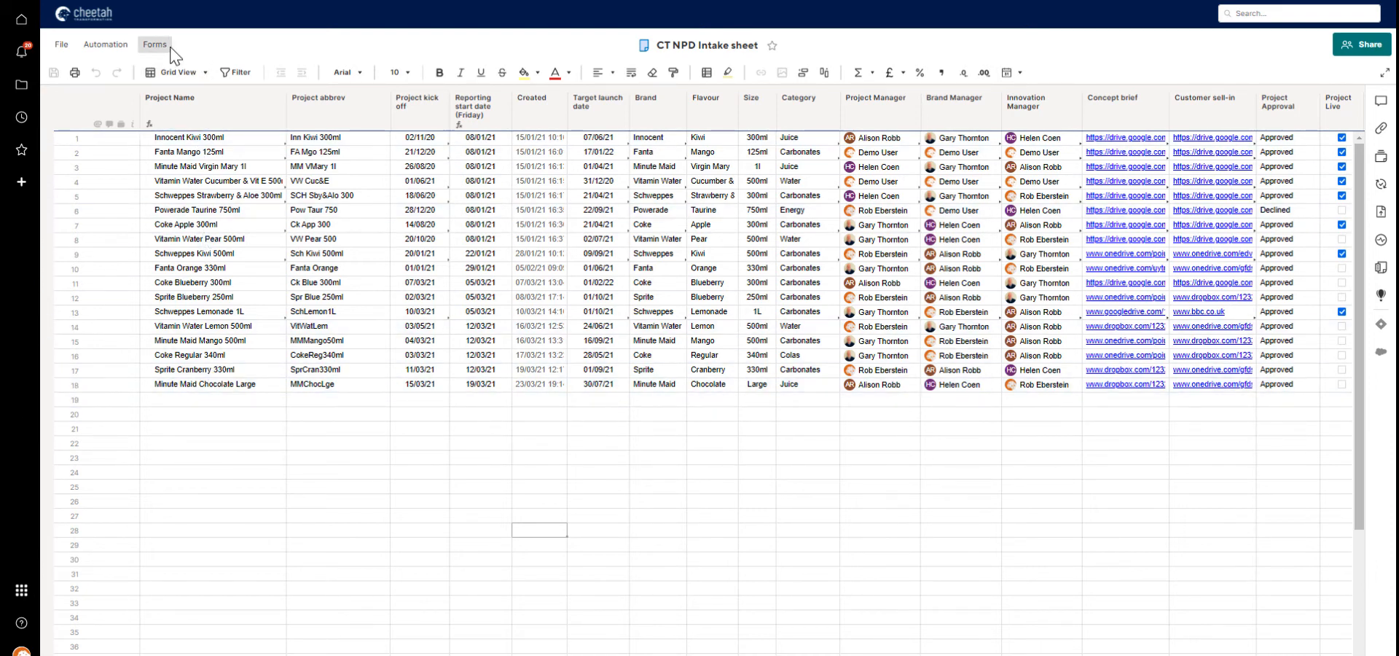
Open the CT NPD Intake sheet and view the Project Link column
click(374, 429)
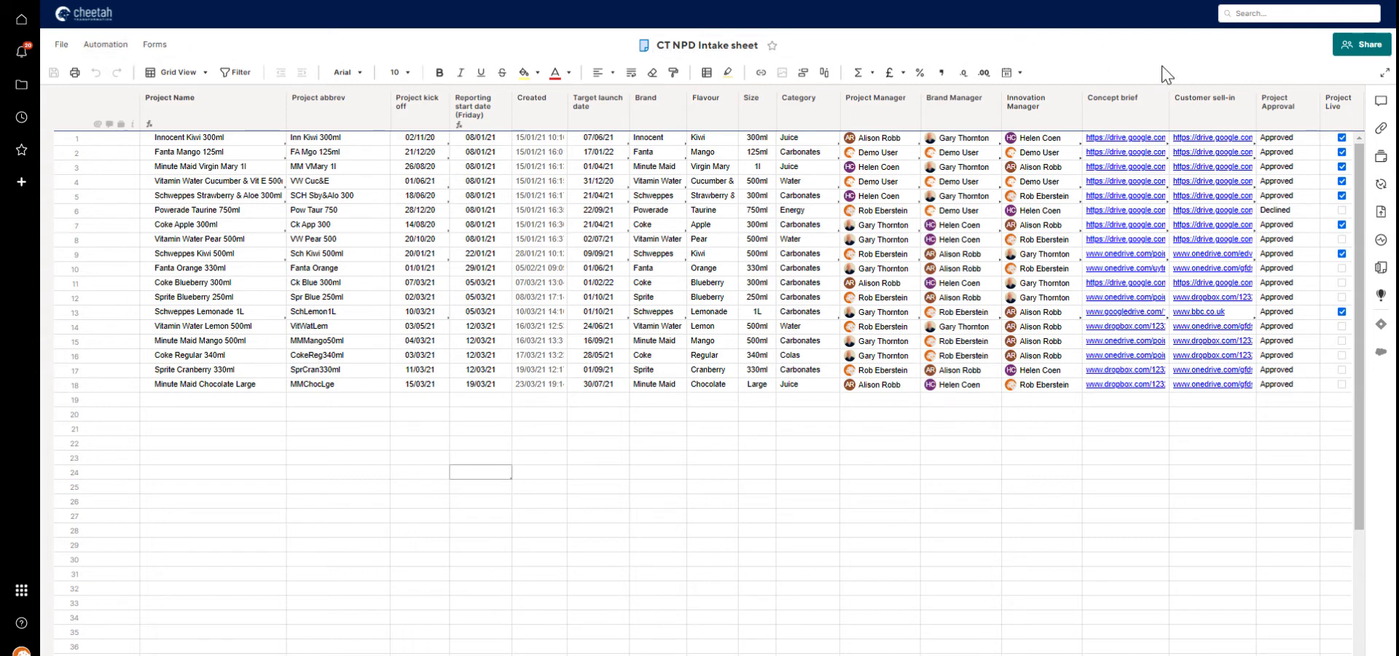
click(1287, 110)
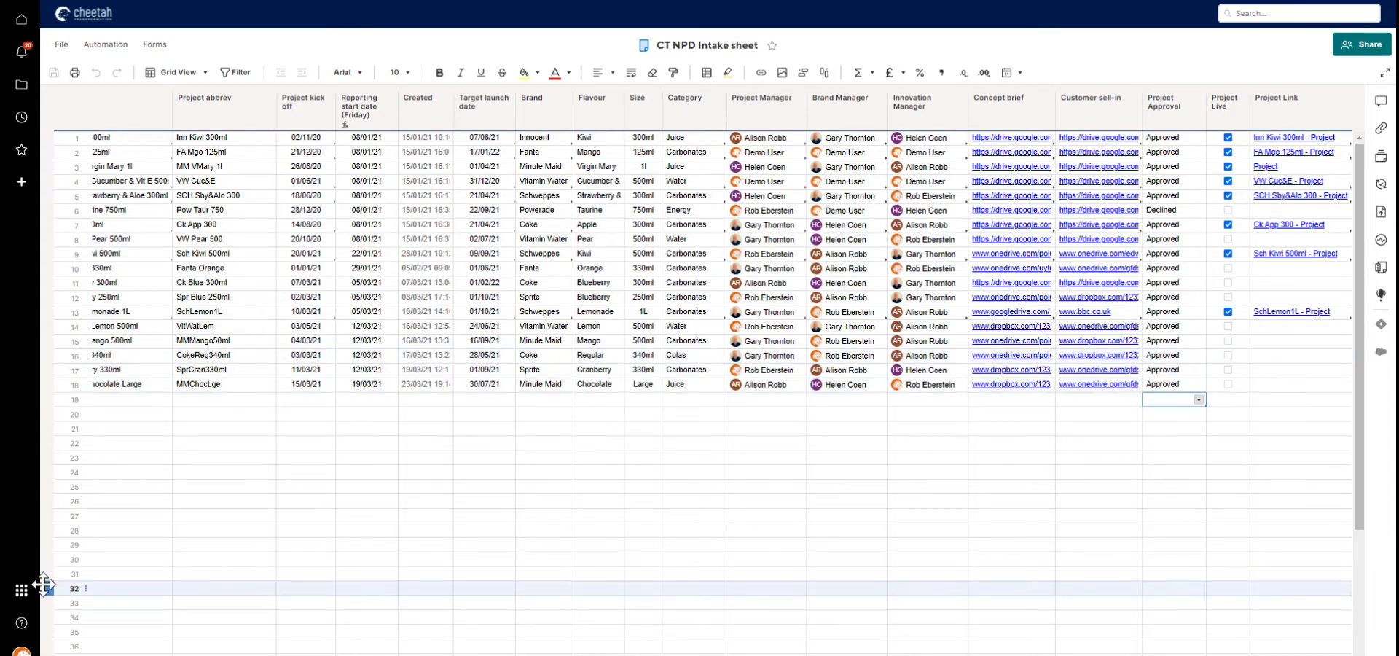
Launch Control Center, pick the CT NPD blueprint, and skip optional templates
click(21, 591)
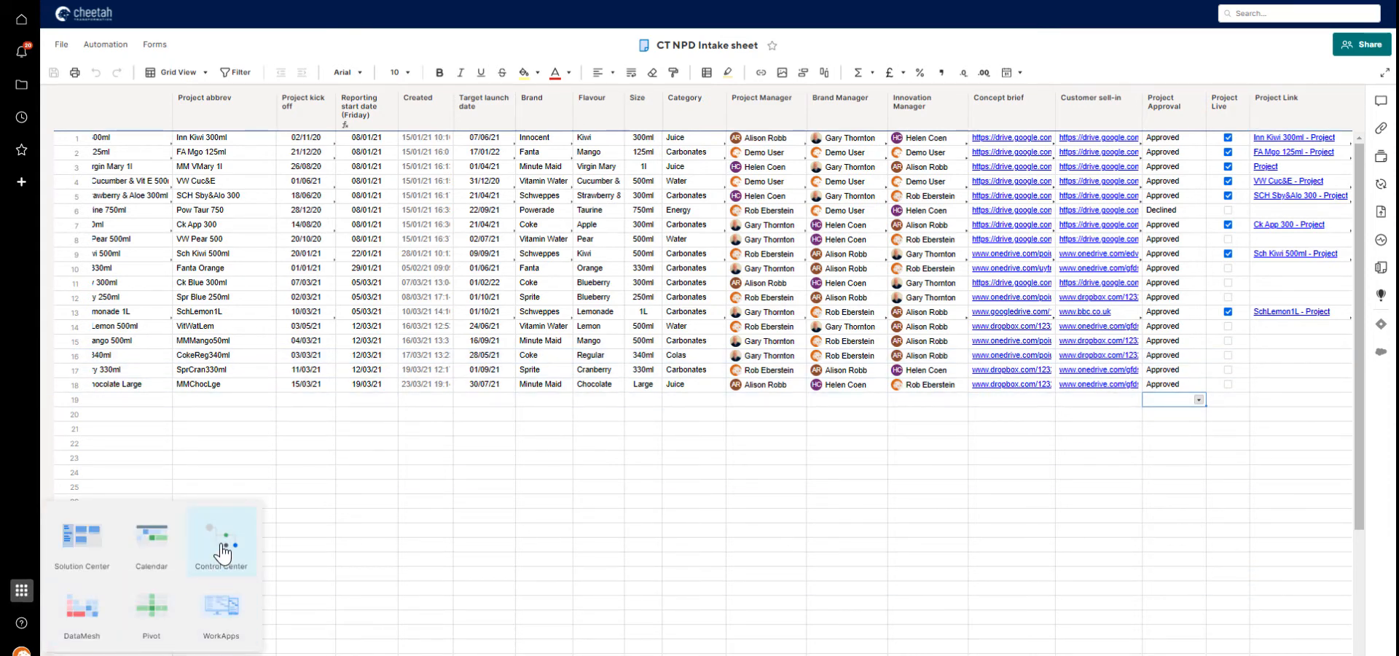
click(220, 541)
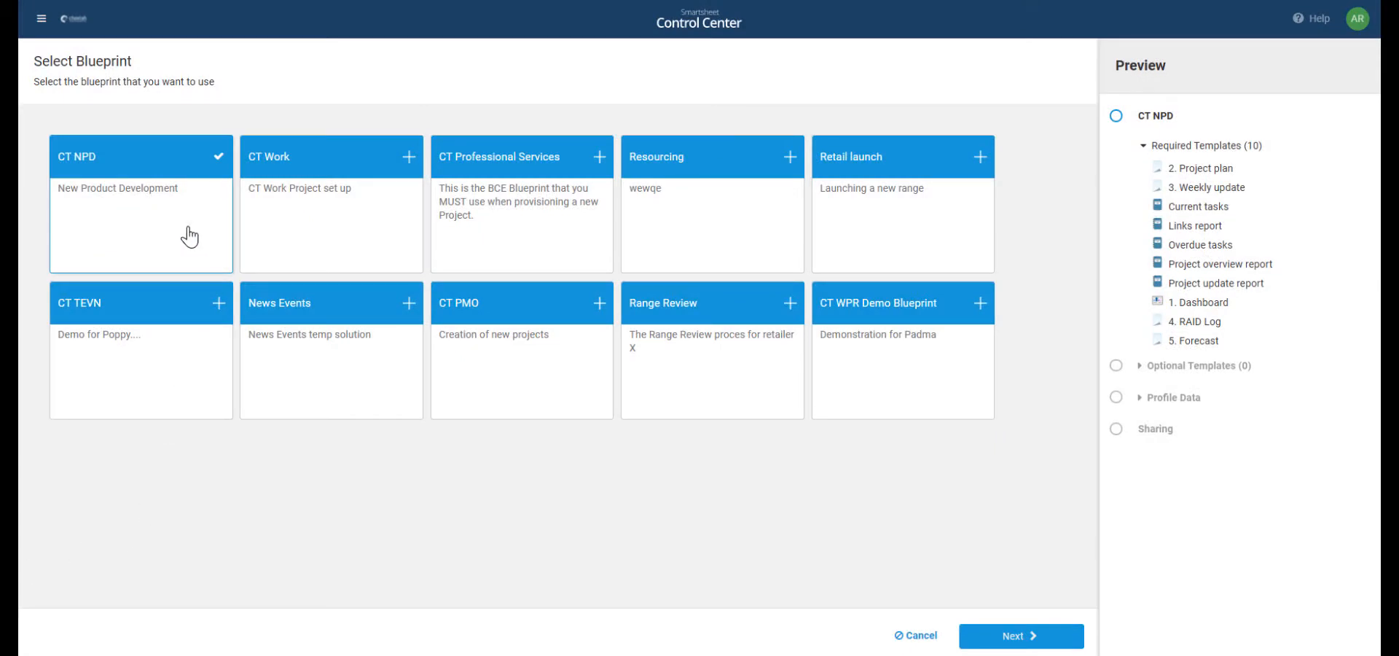
mouse_move(1074, 613)
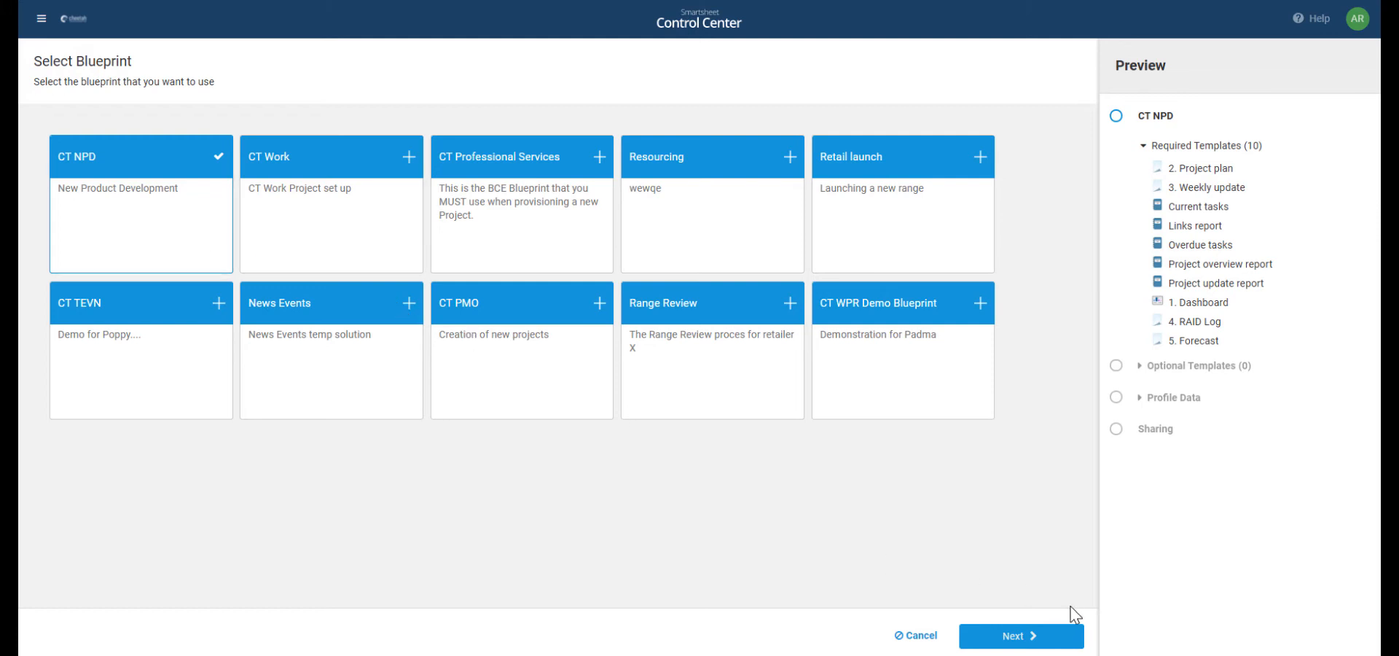
click(1021, 635)
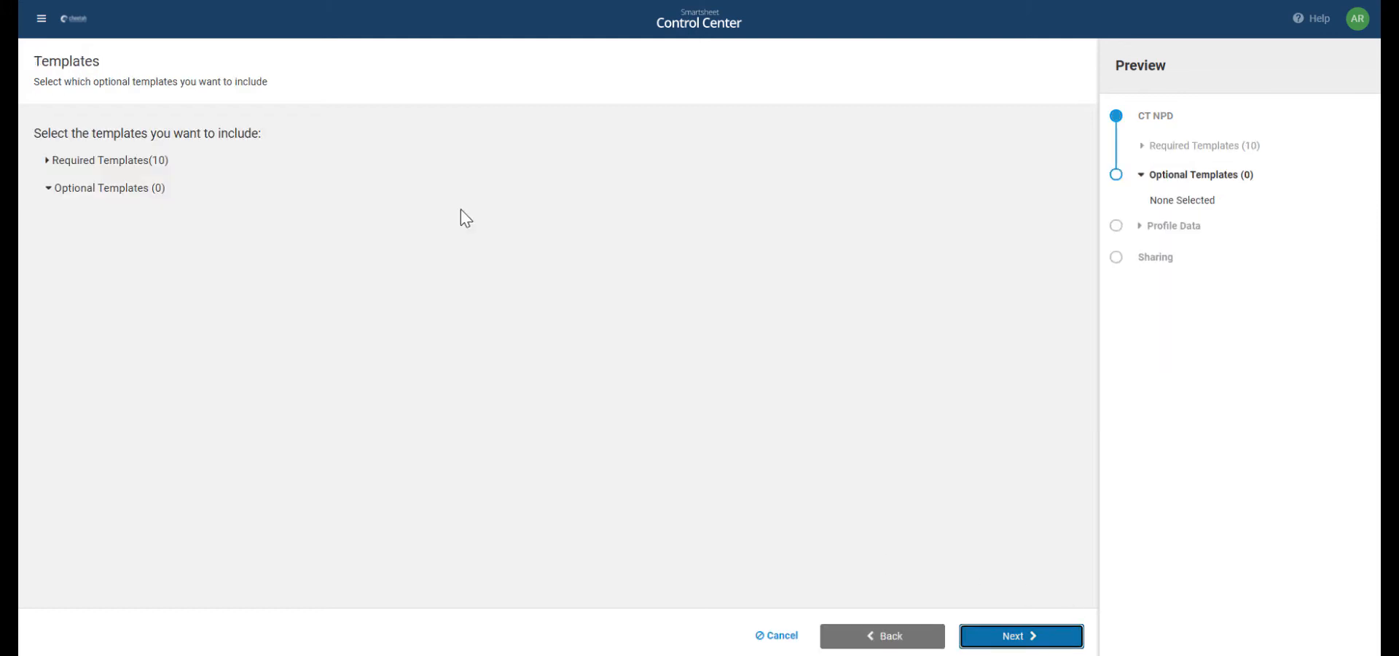
mouse_move(199, 174)
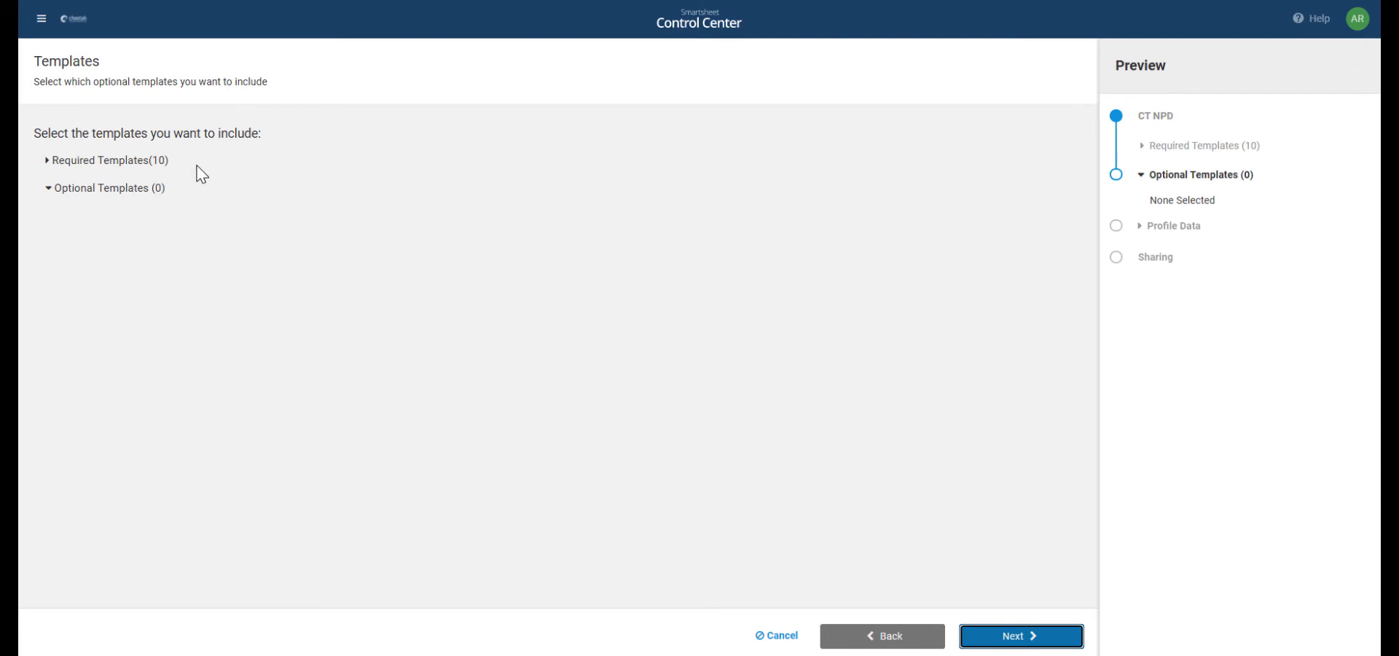
click(1020, 635)
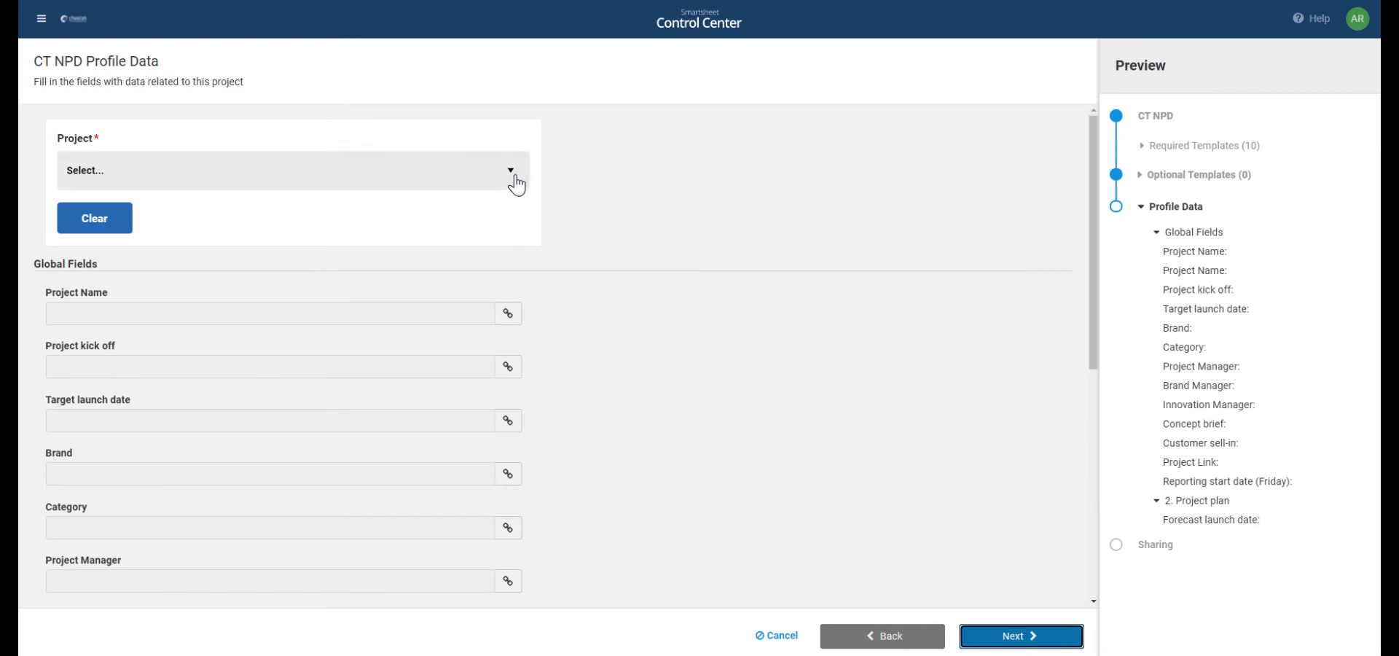
Choose Vitamin Water Pear 500ml as the project profile and continue to Sharing
click(285, 170)
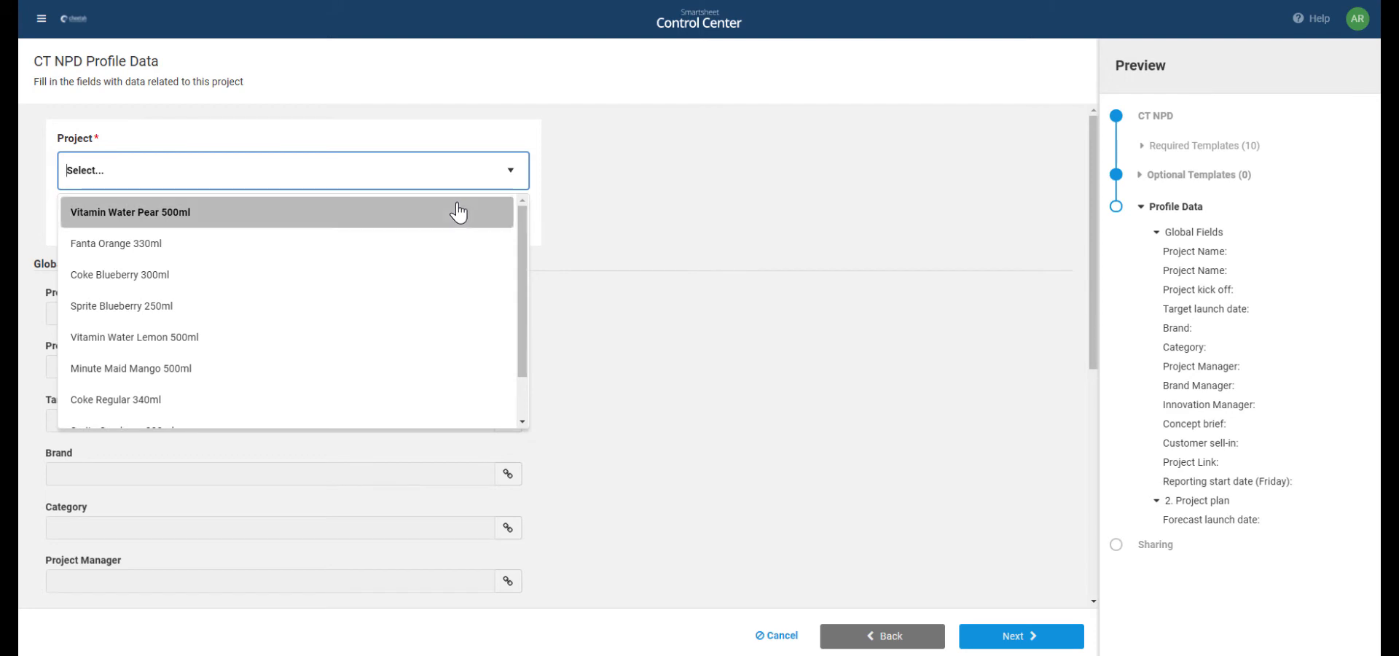
click(129, 212)
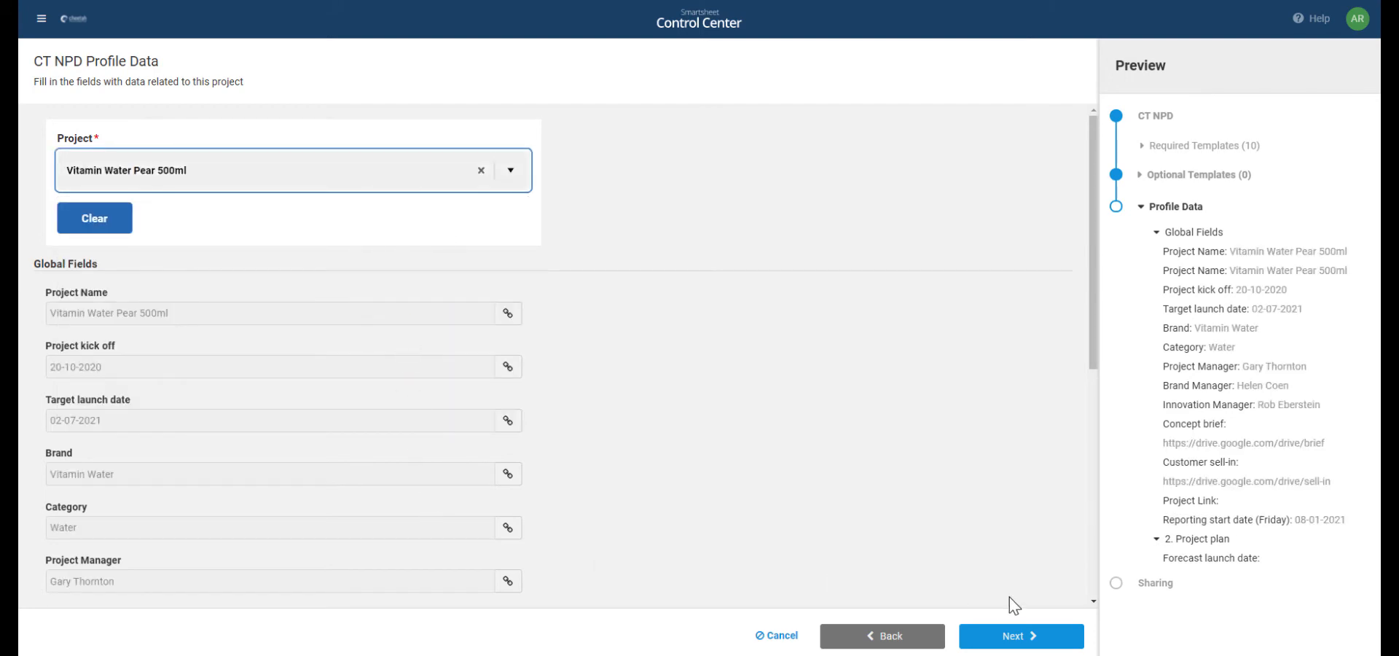
click(1021, 636)
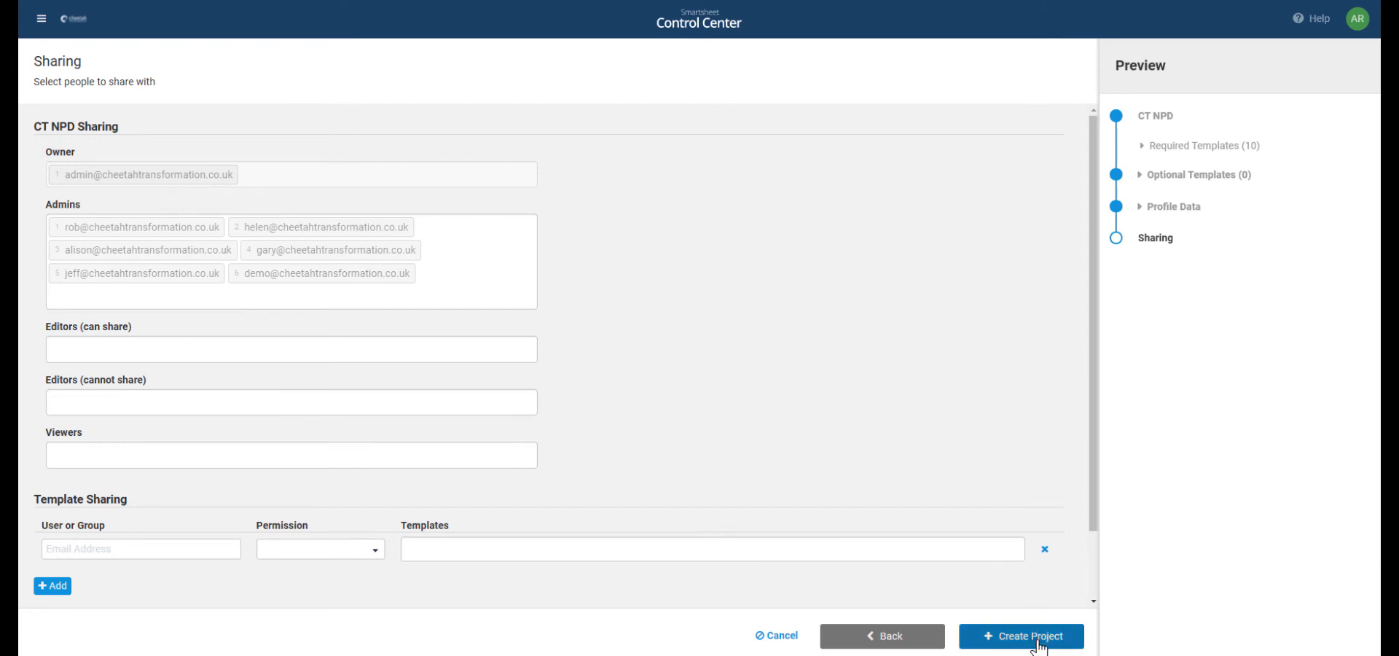
Submit Create Project with default owner and admin sharing and await provisioning
click(1021, 635)
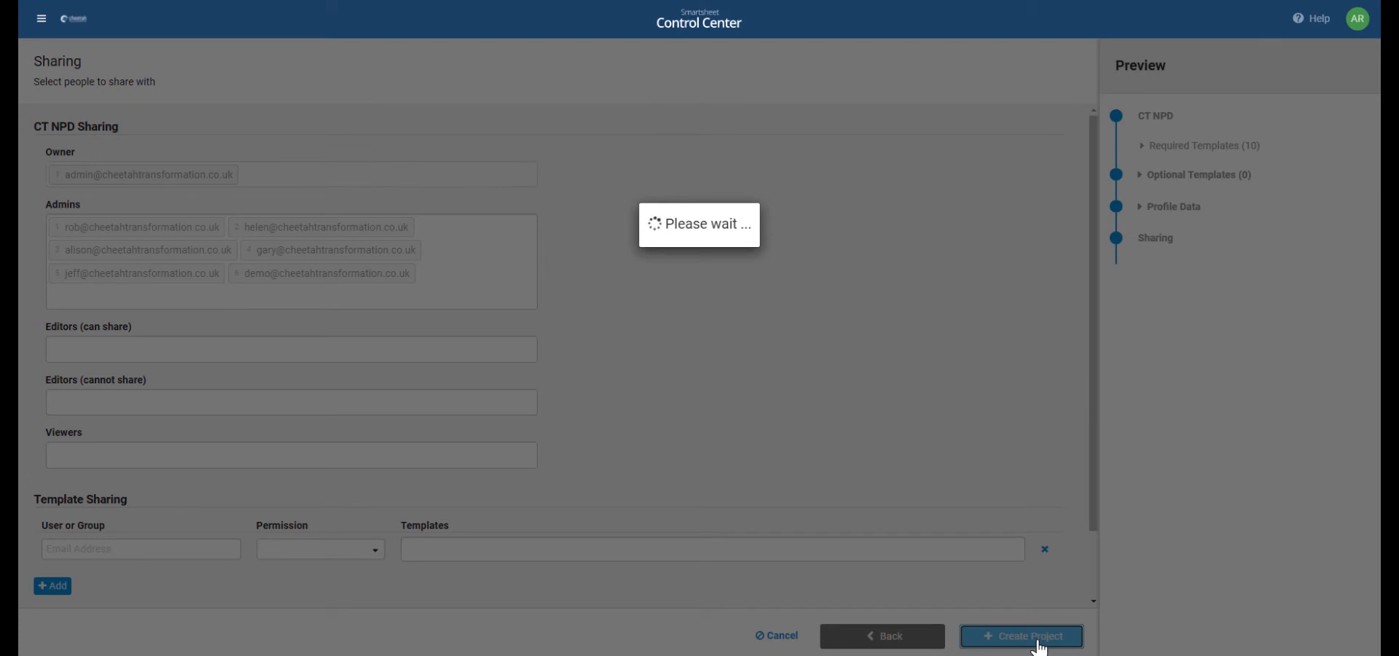
click(1021, 636)
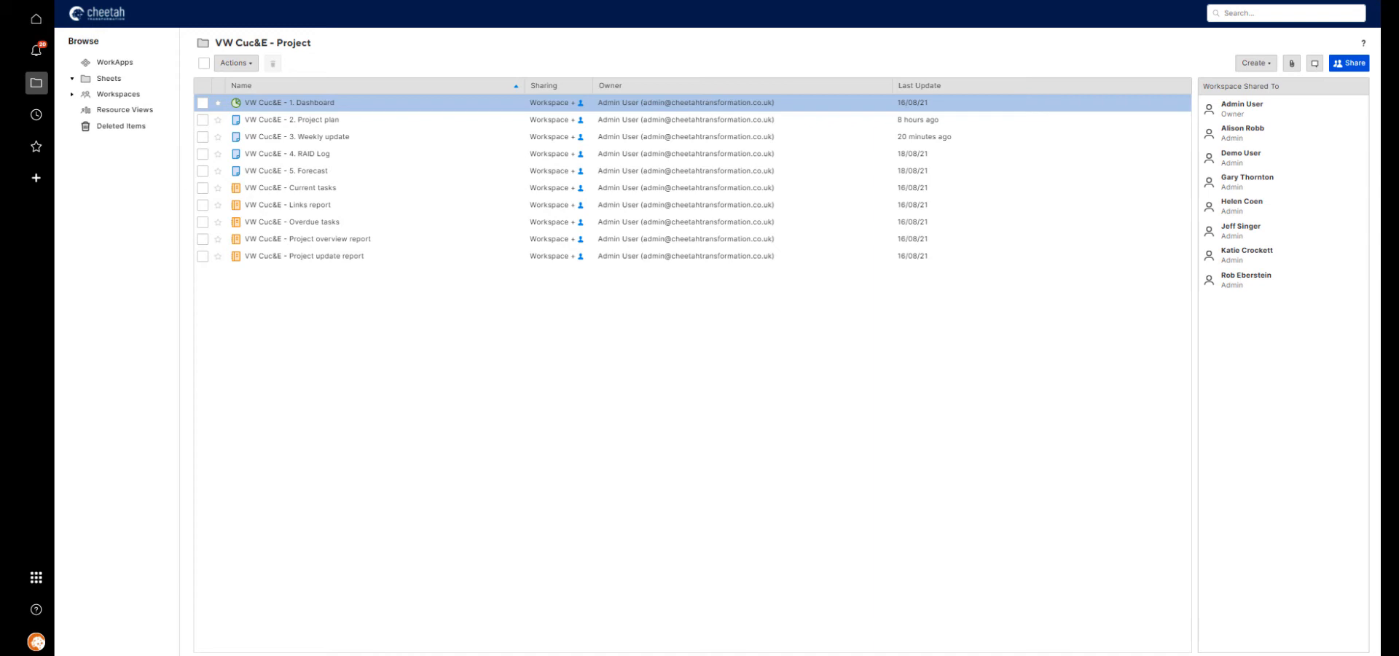
Open 'VW Cuc&E - 1. Dashboard' from the VW Cuc&E - Project workspace
click(202, 102)
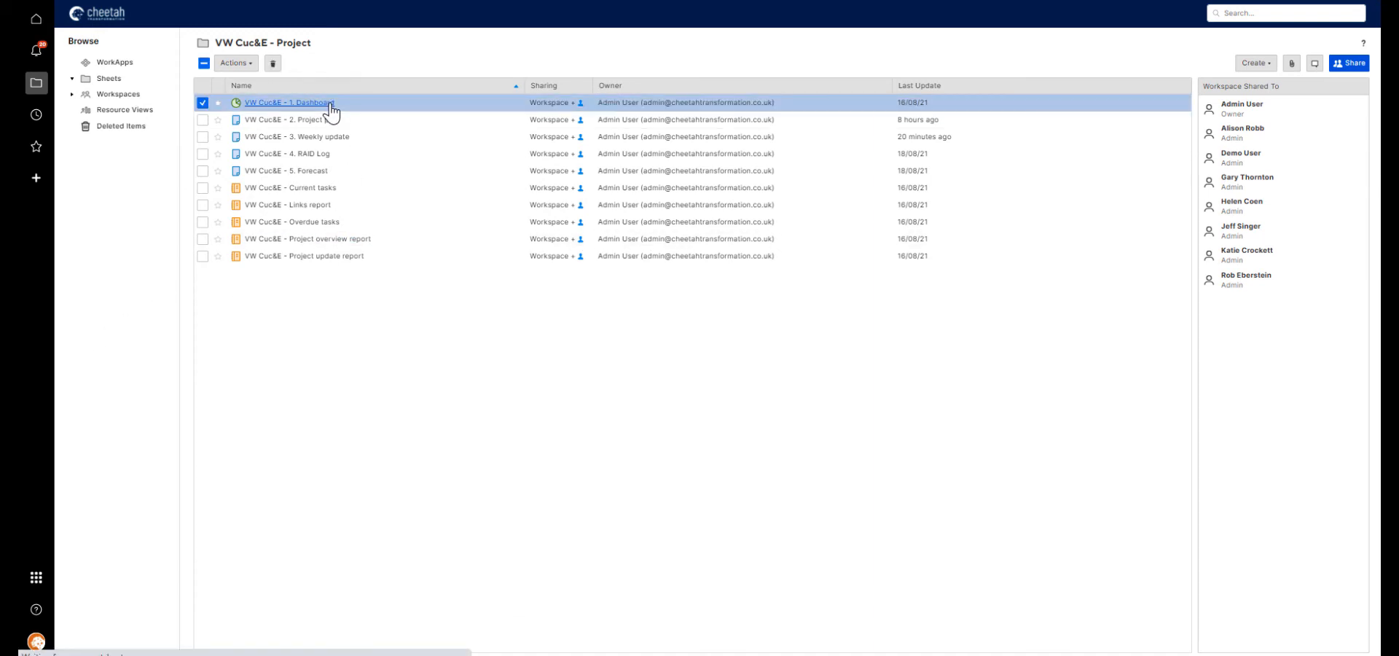
double_click(289, 102)
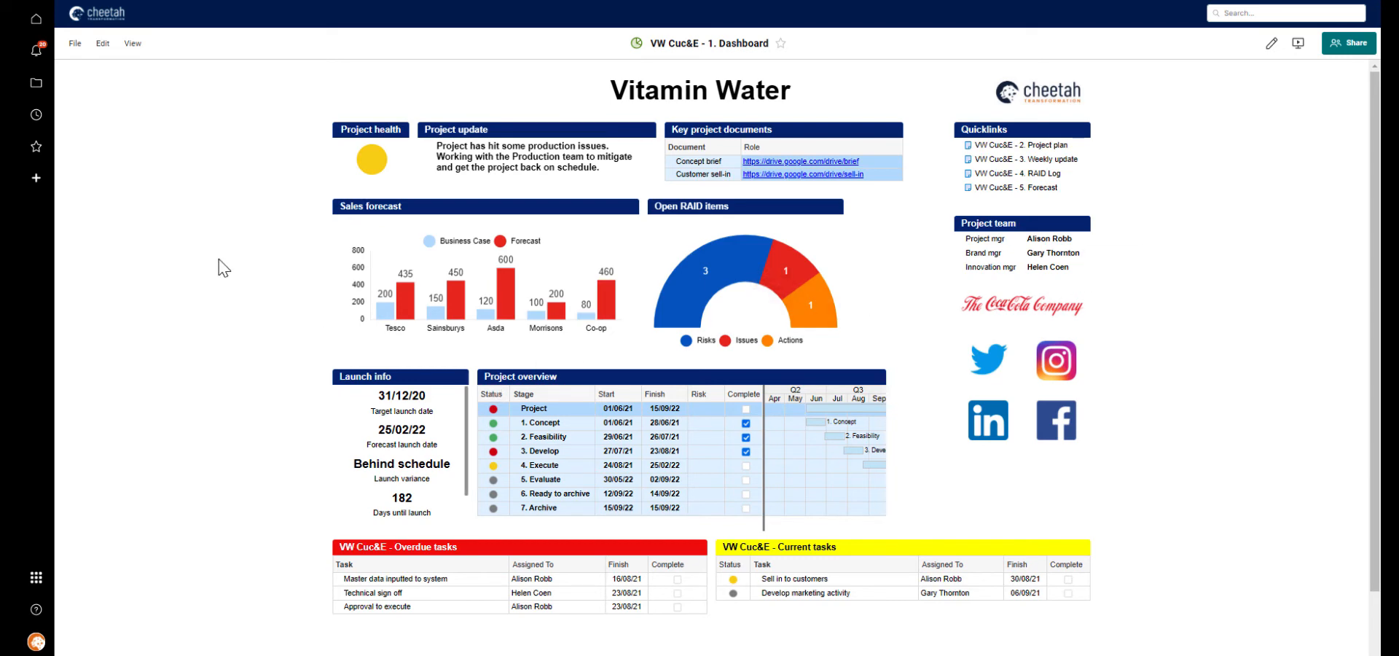
mouse_move(1022, 145)
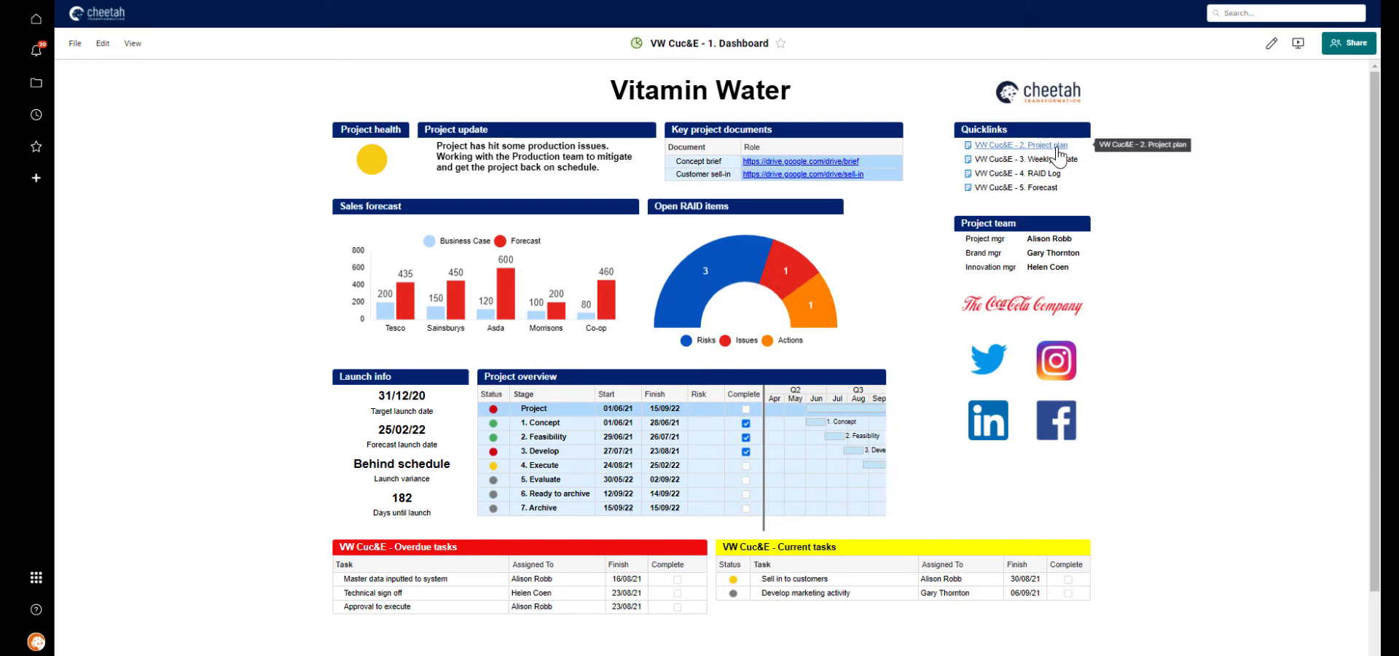
click(1020, 145)
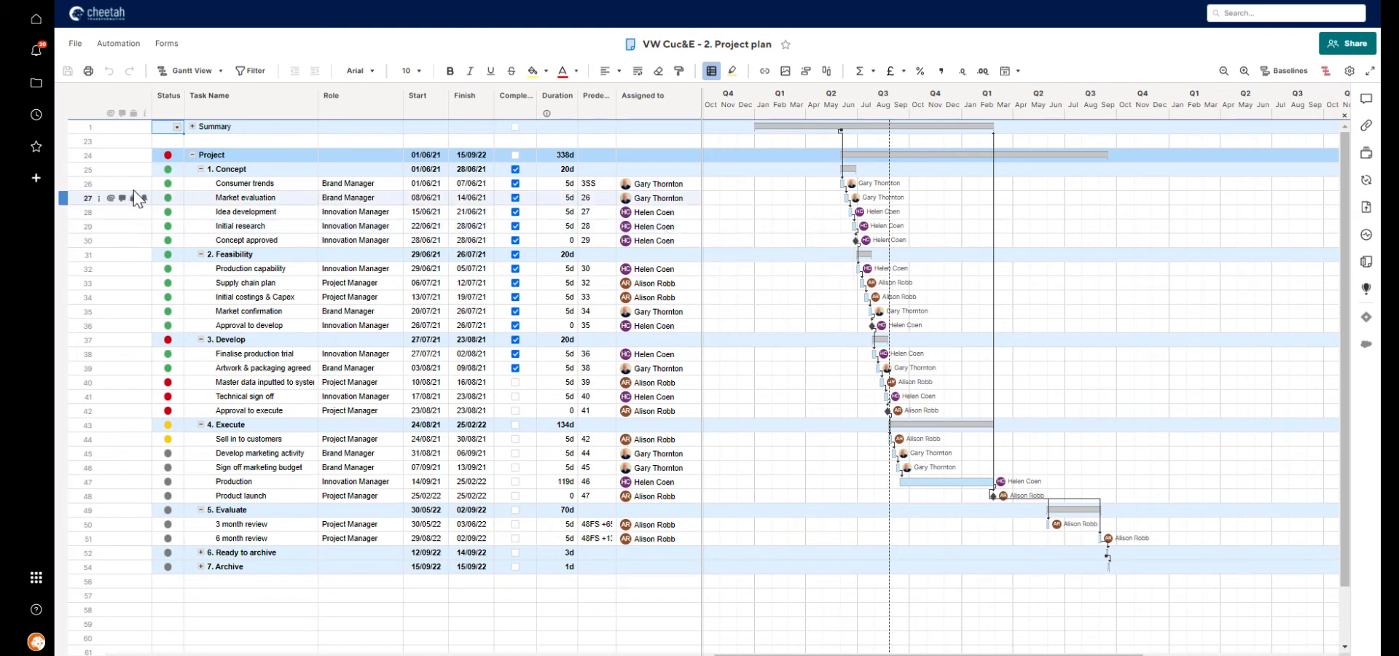
mouse_move(176, 311)
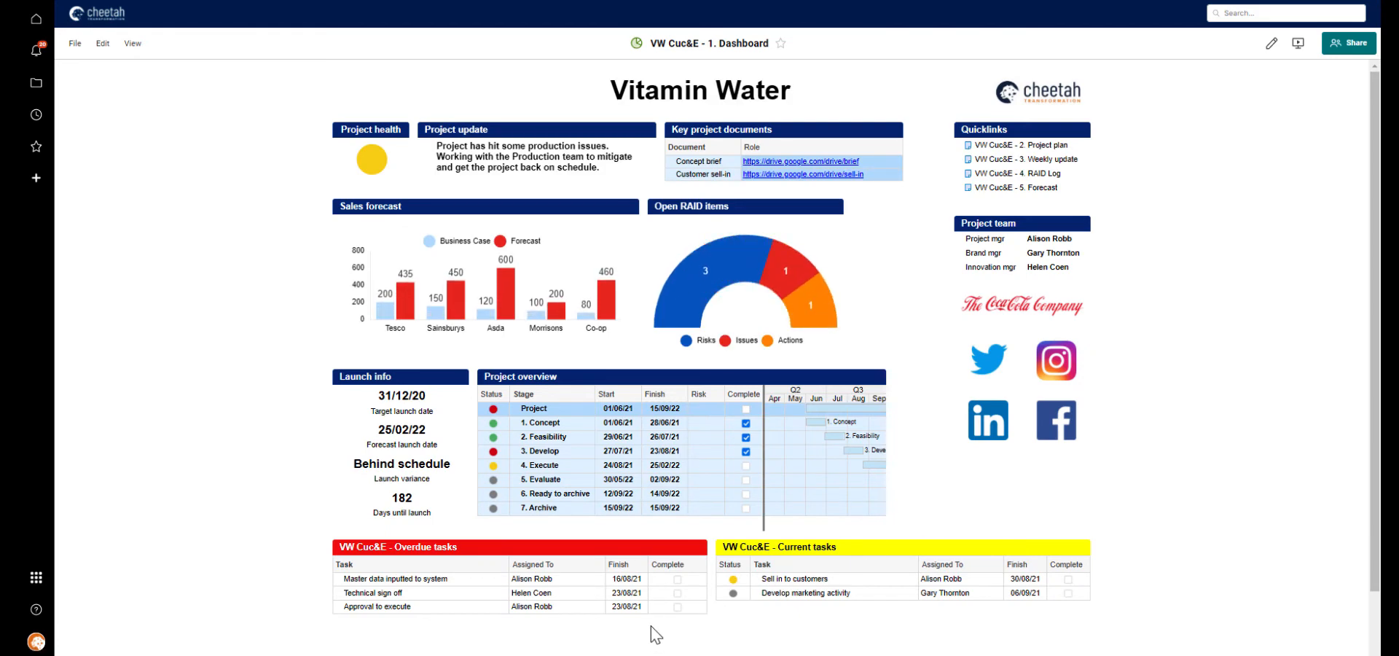
mouse_move(813, 643)
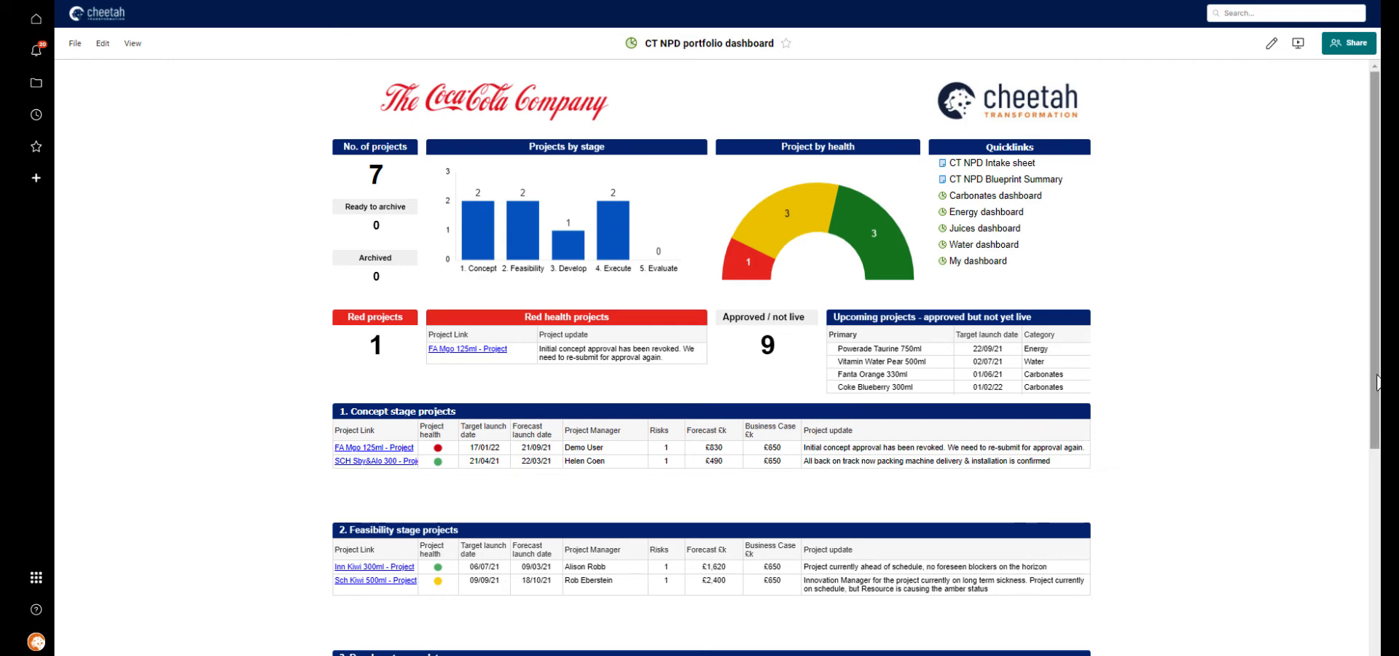
Scroll through the CT NPD portfolio dashboard's stage and health widgets
scroll(down, 3)
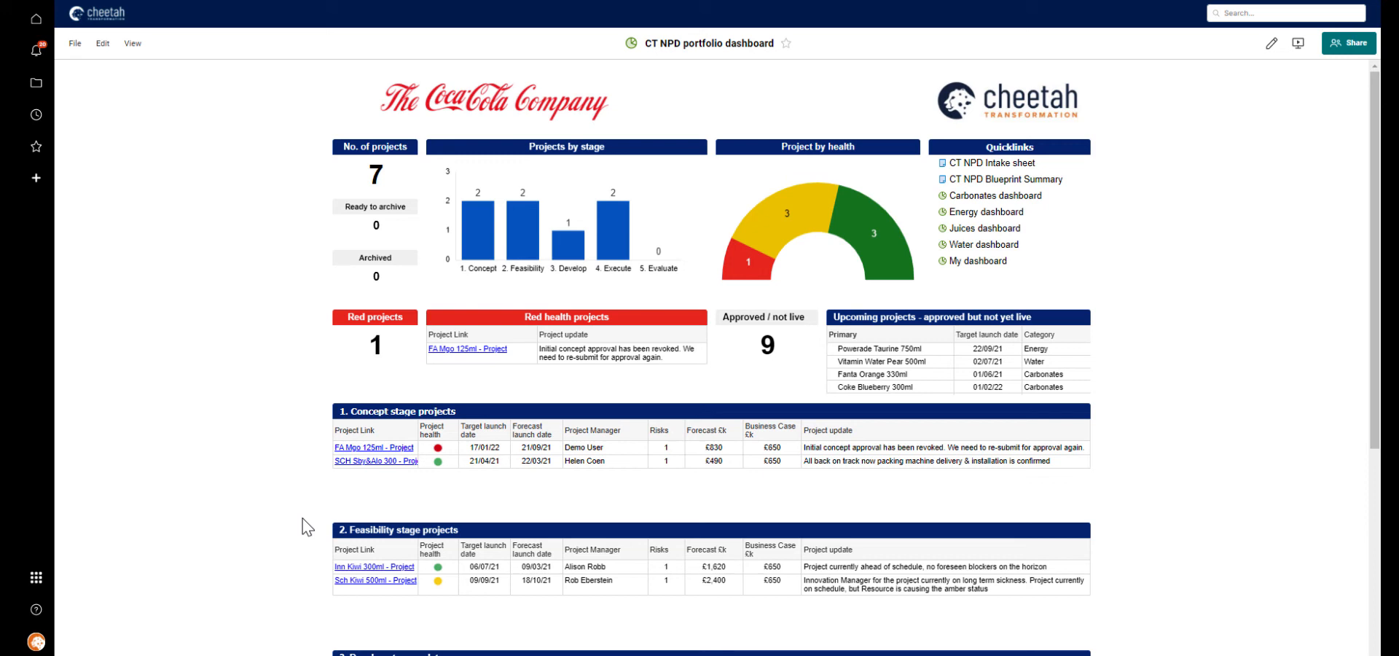
mouse_move(1282, 395)
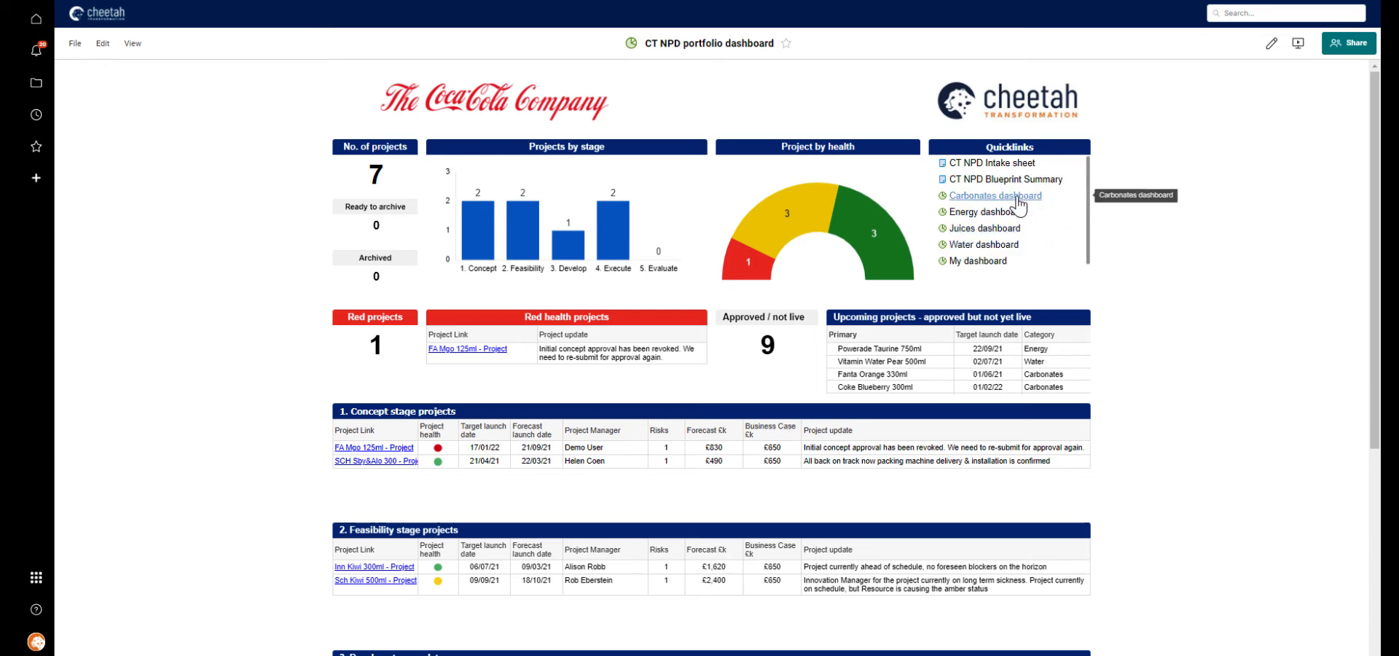
Open 'Carbonates dashboard' from the portfolio dashboard's Quicklinks
click(995, 195)
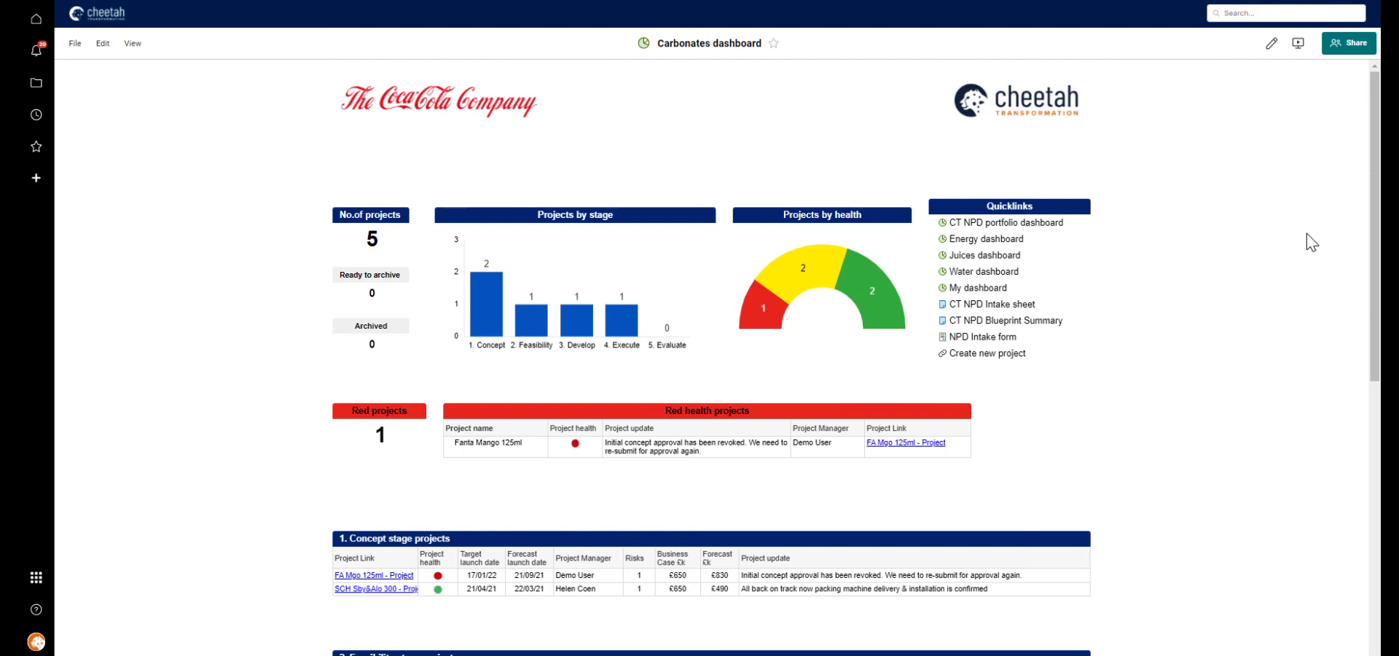
mouse_move(488, 286)
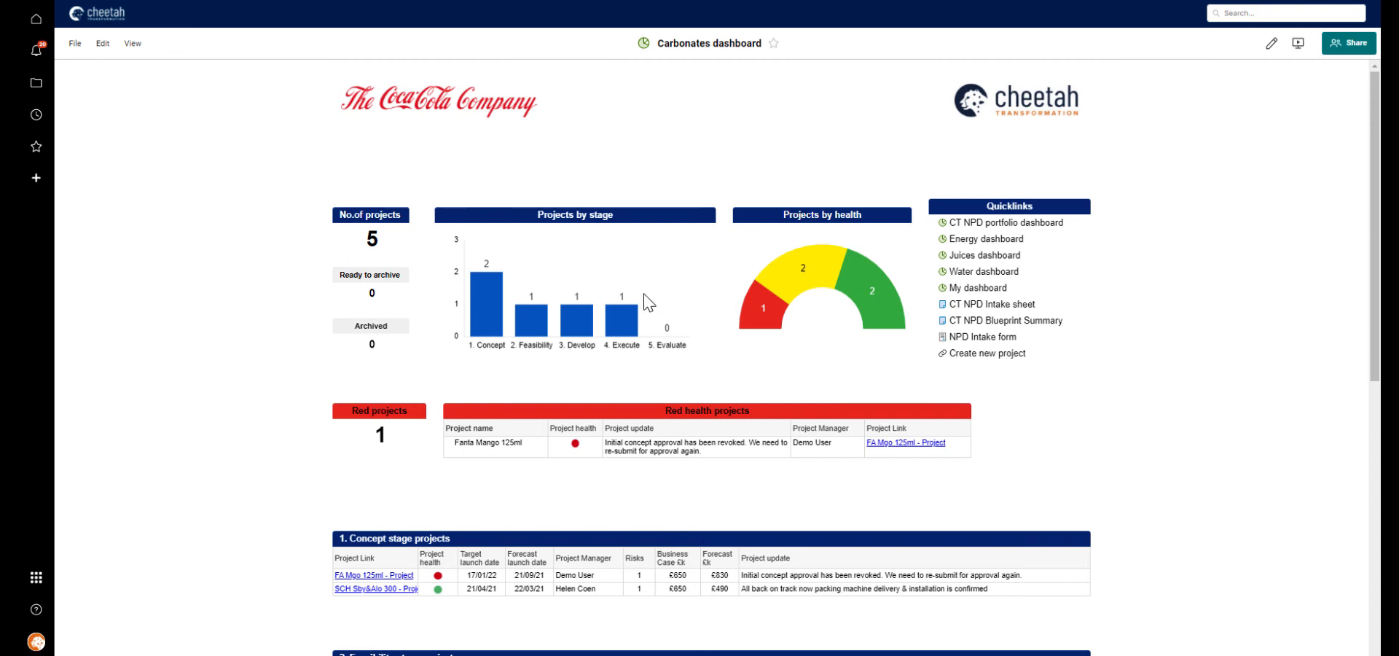
mouse_move(1253, 405)
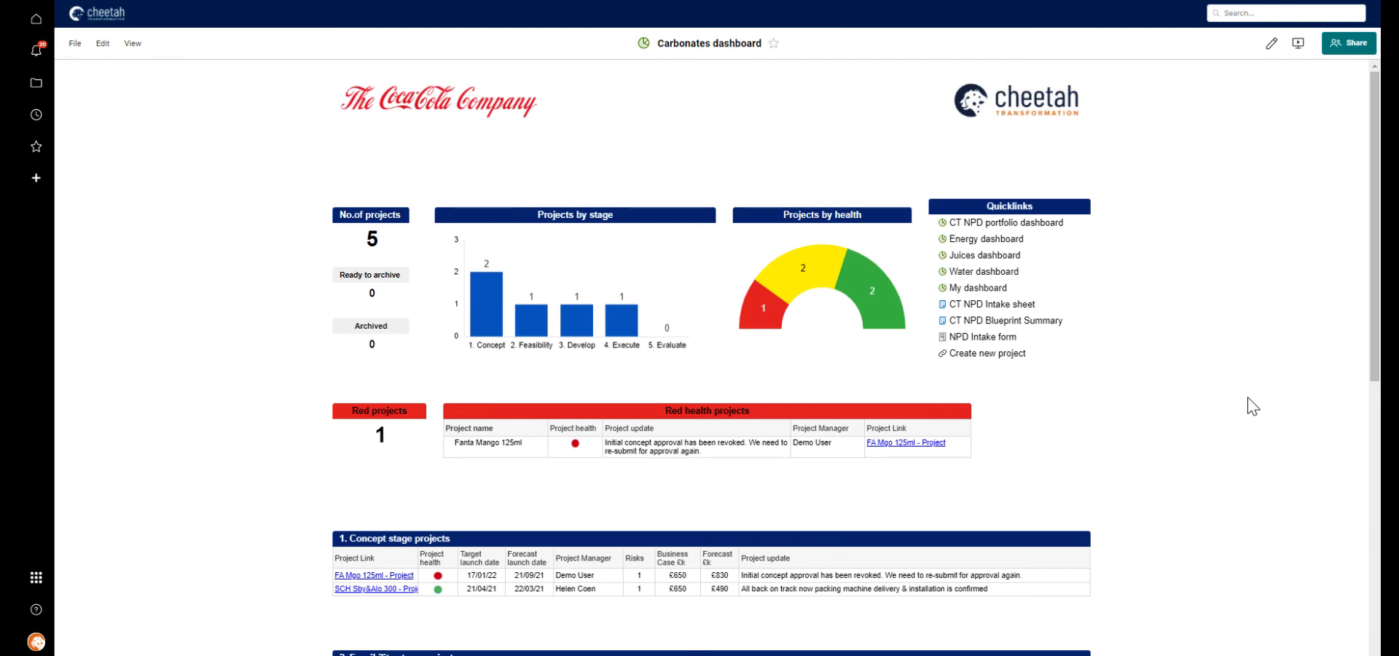
mouse_move(977, 287)
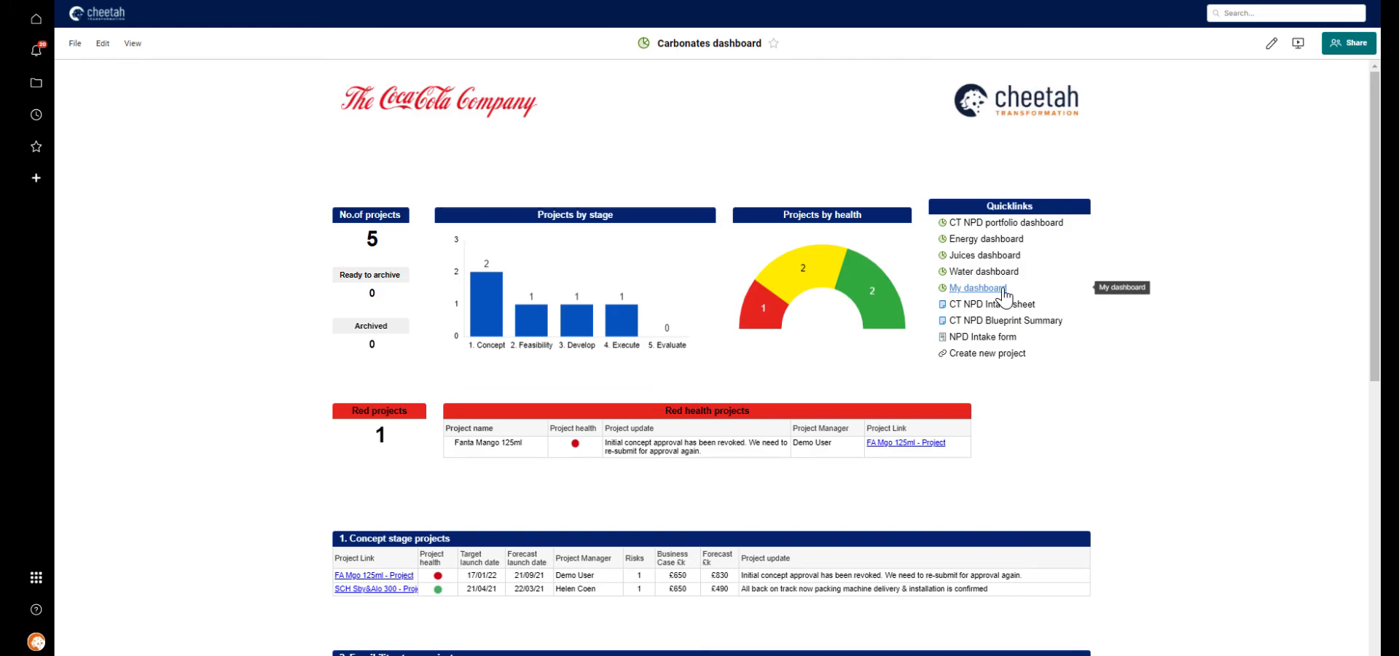
Review My dashboard's overdue and current tasks, then return to the CT NPD portfolio dashboard
click(974, 287)
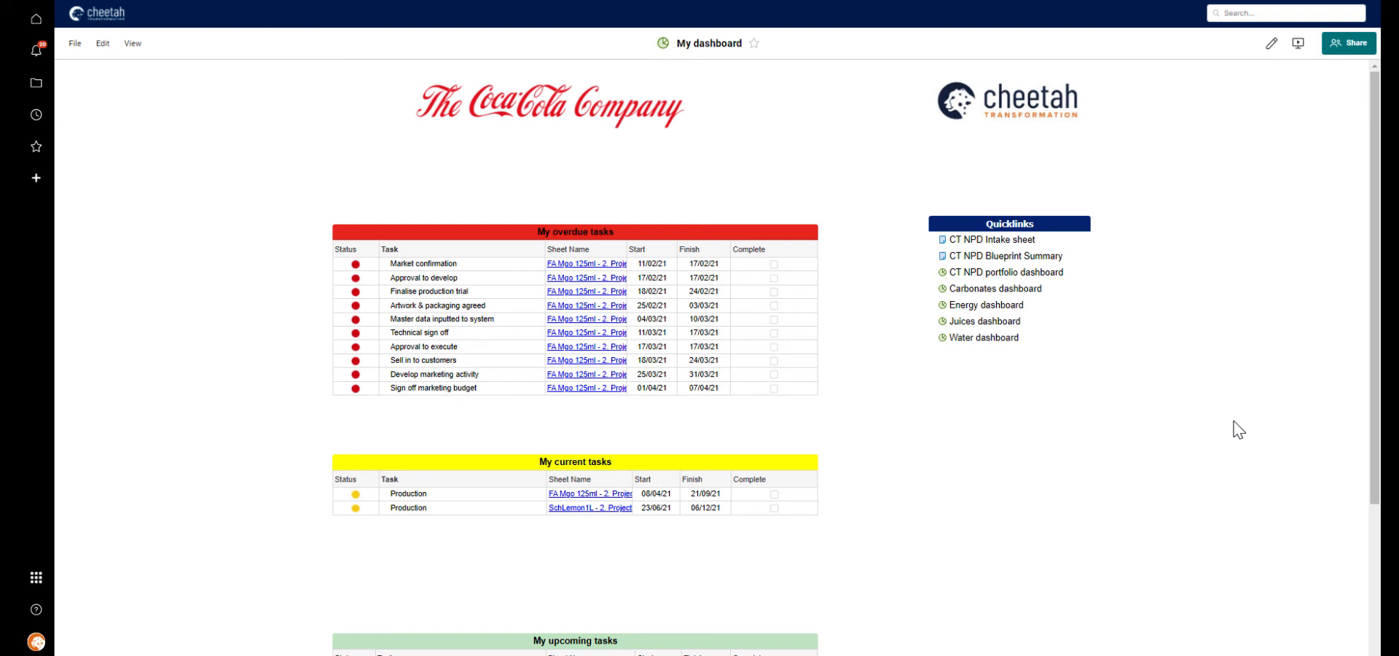
mouse_move(1173, 325)
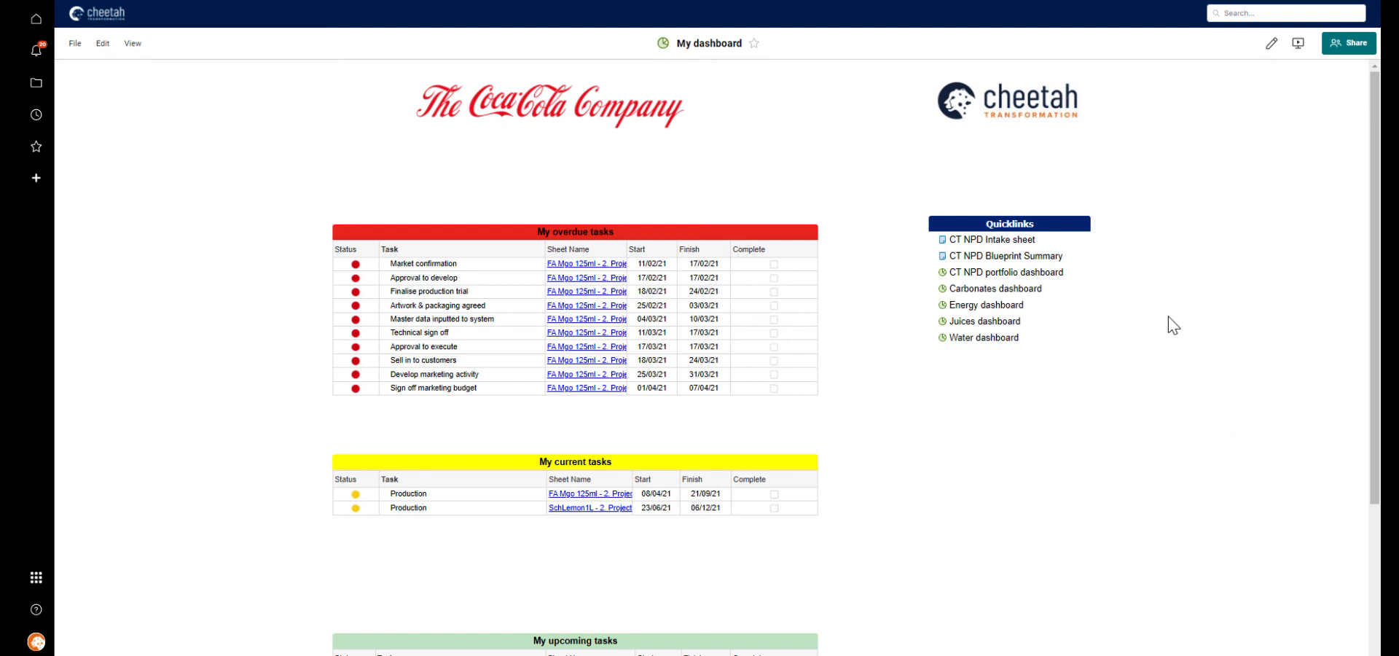
click(1001, 272)
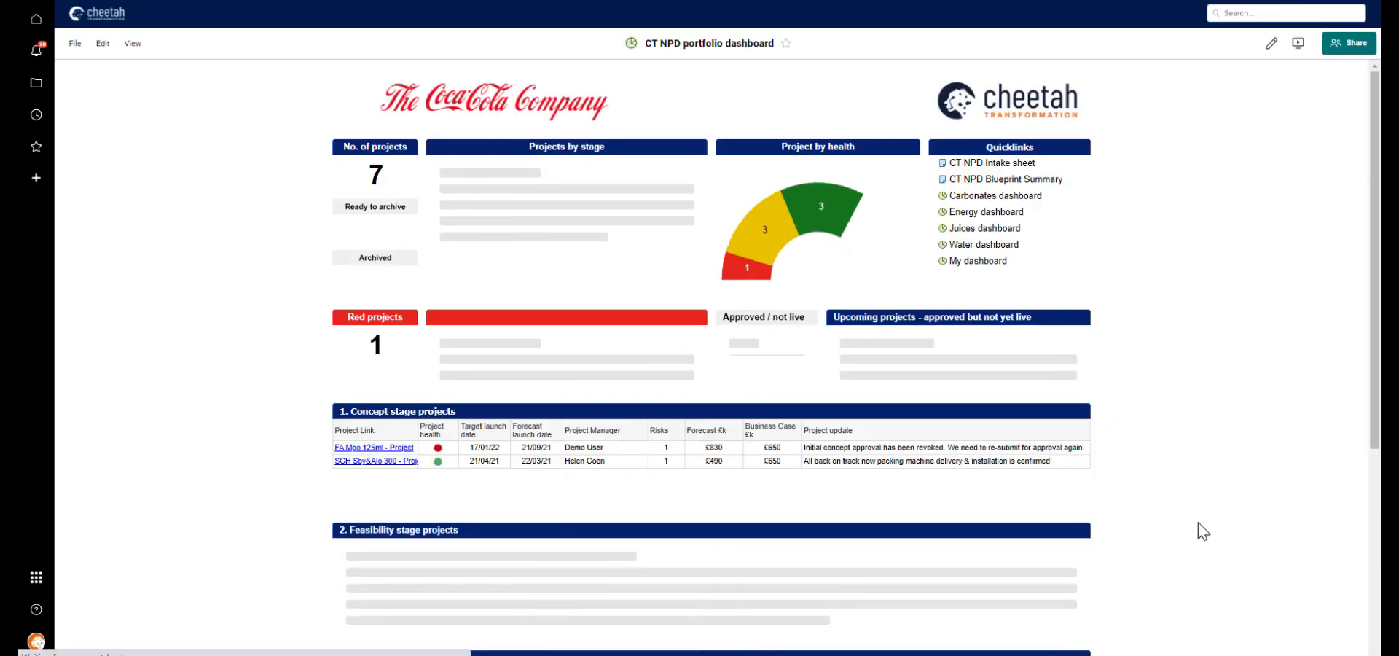